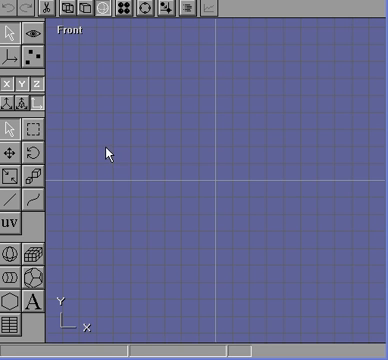
pyautogui.moveTo(54, 72)
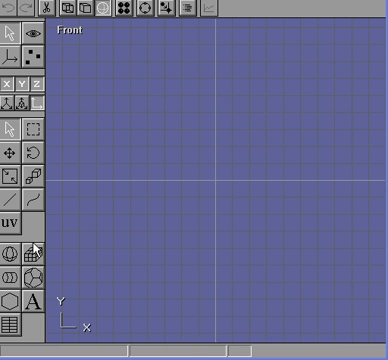
pyautogui.moveTo(180, 152)
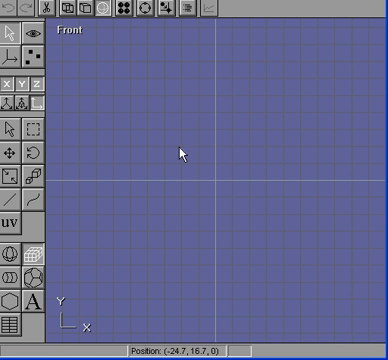
# - Create a grey cube at the centre of the Front viewport
pyautogui.moveTo(80, 80); pyautogui.dragTo(196, 148)
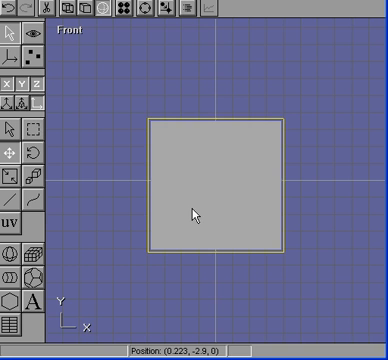
# - Set the cube's X, Y and Z divisions to 3 in the Cube Editor
pyautogui.doubleClick(210, 190)
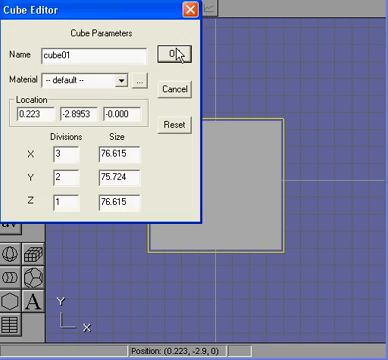
pyautogui.click(176, 52)
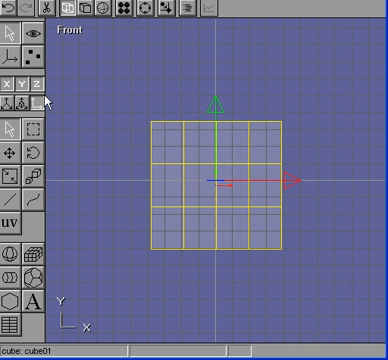
pyautogui.moveTo(208, 160)
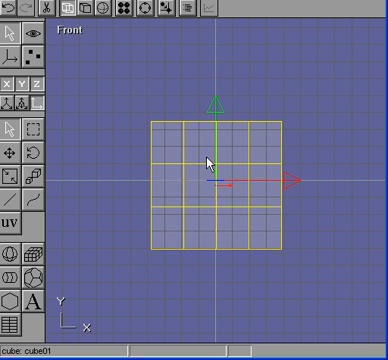
pyautogui.moveTo(208, 160)
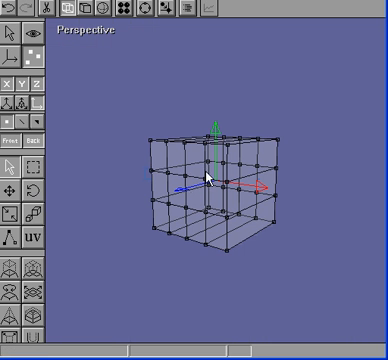
pyautogui.moveTo(168, 32)
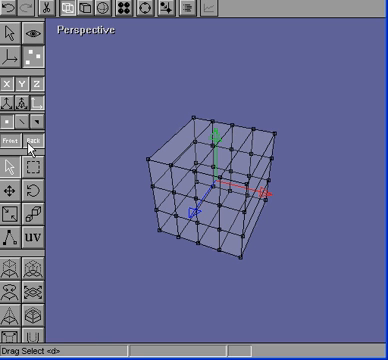
# - Select the two opposite top corner faces to raise into uprights
pyautogui.click(176, 138)
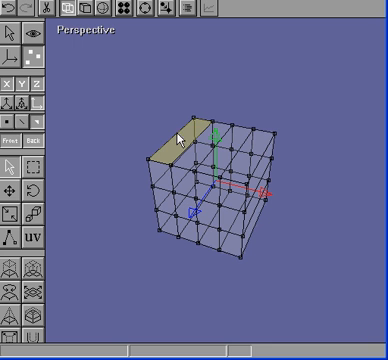
pyautogui.moveTo(148, 190)
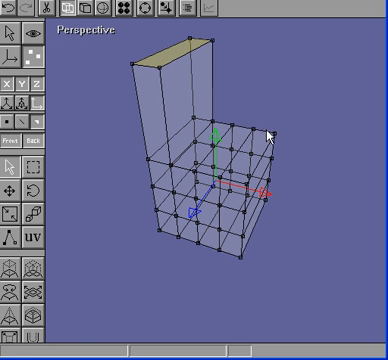
pyautogui.click(254, 148)
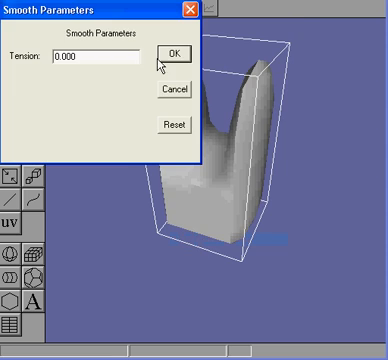
# - Apply the Smooth Parameters, rounding the mesh into a U-shaped chair form
pyautogui.click(172, 52)
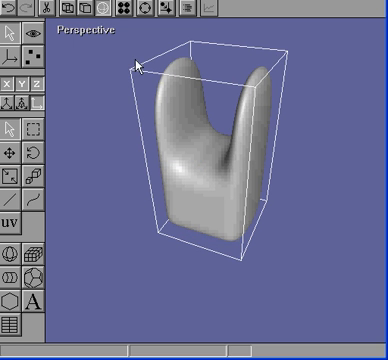
pyautogui.moveTo(80, 60)
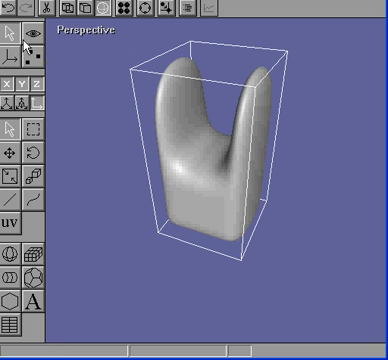
pyautogui.moveTo(106, 8)
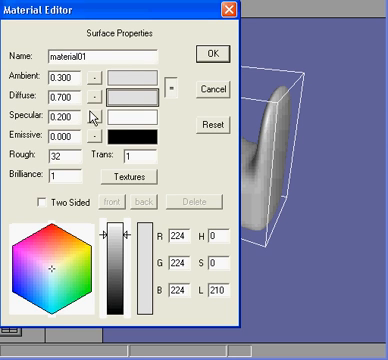
# - Pick a pale warm tint on the colour wheel as the material's surface colour
pyautogui.click(64, 280)
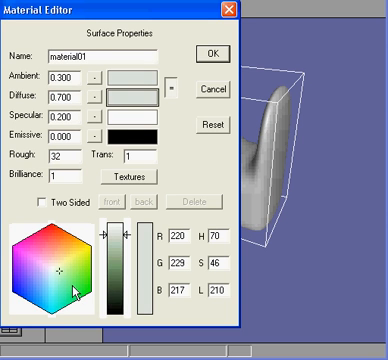